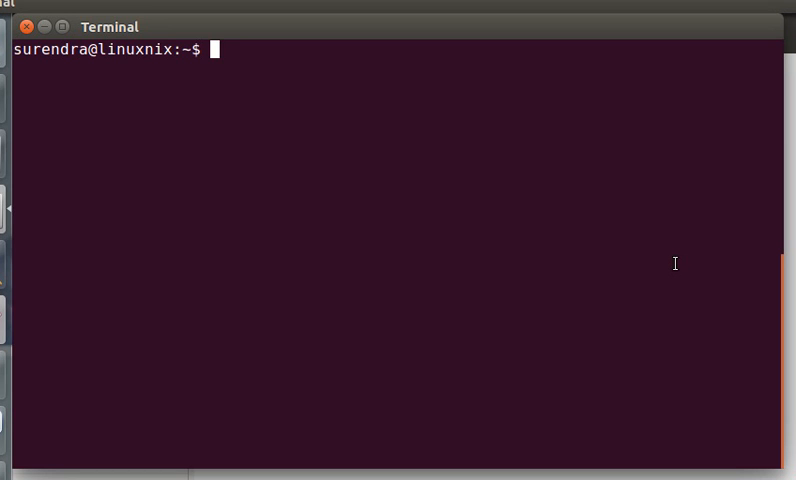
- Change to the root directory with cd / and list its contents with ls
text(cd /)
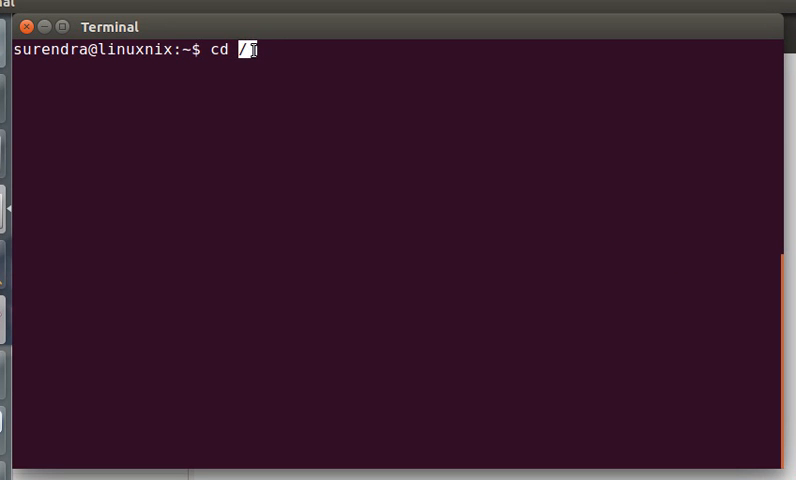
key(Return)
text(ls)
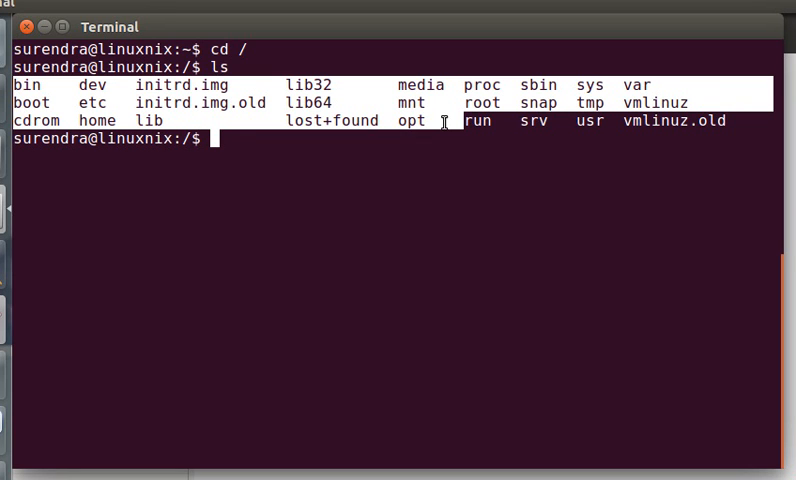
- Change into /var/log by absolute path and run pwd to confirm /var/log
text(cd /)
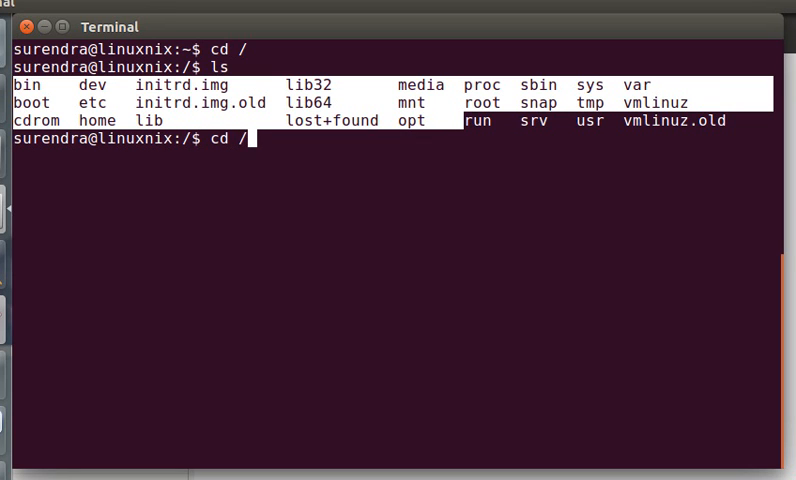
text(var)
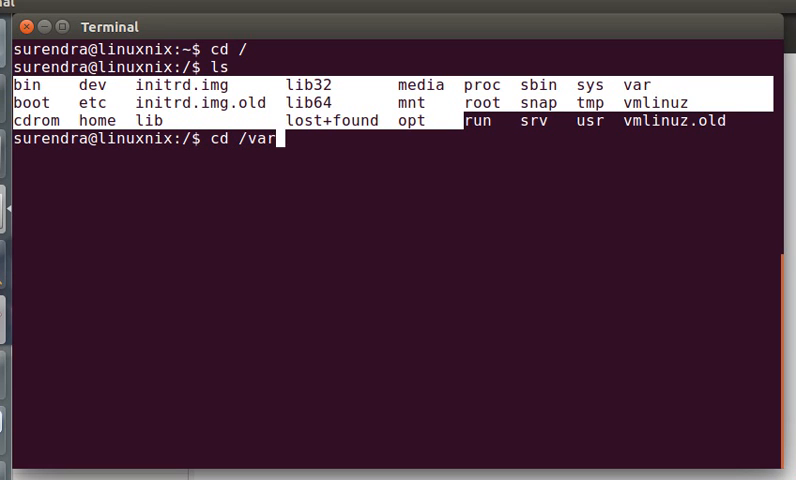
key(Return)
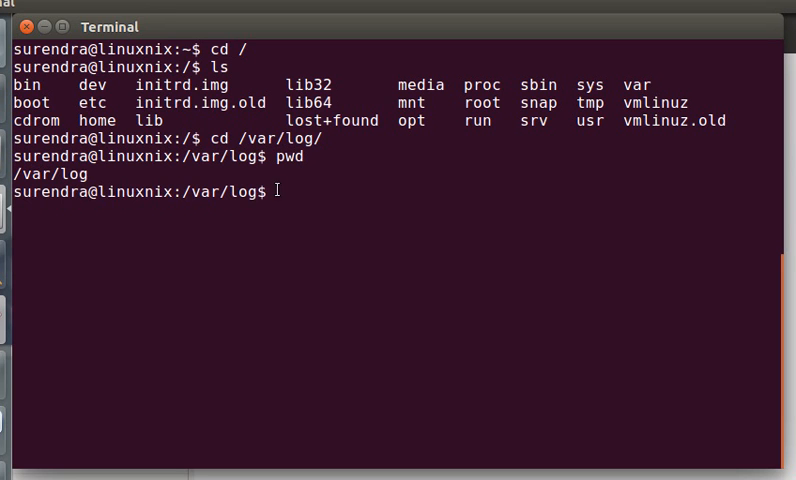
double_click(296, 156)
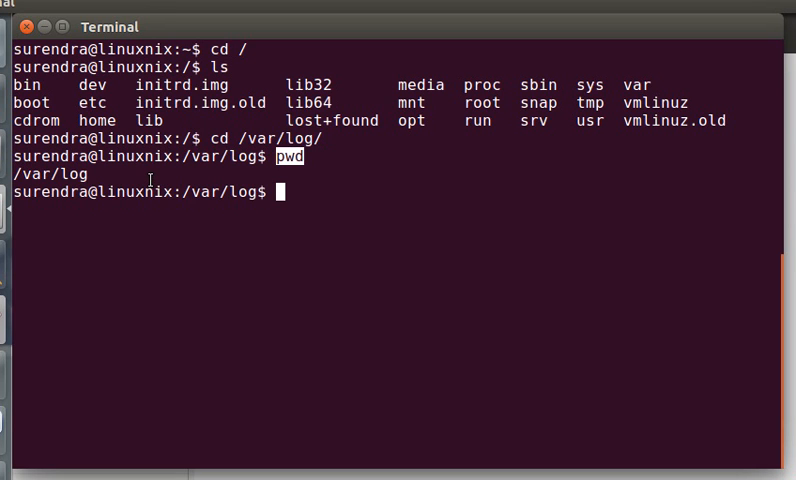
- Go up one level with cd ../ instead of an absolute path, confirming /var with pwd
text(cd /)
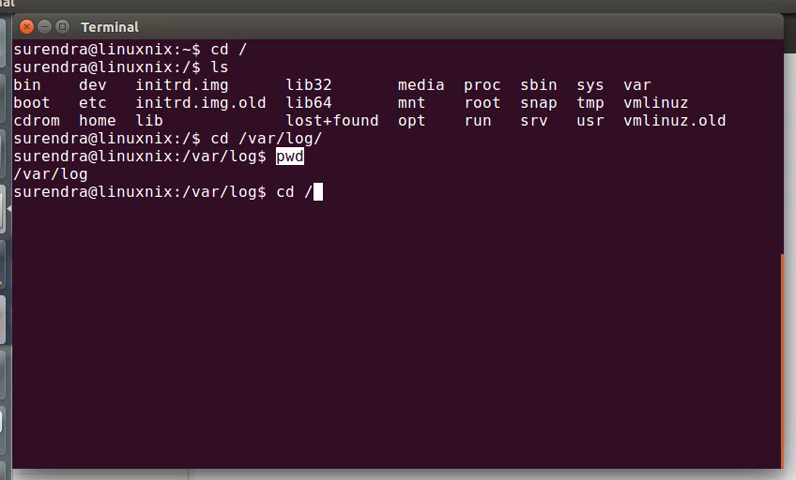
text(var)
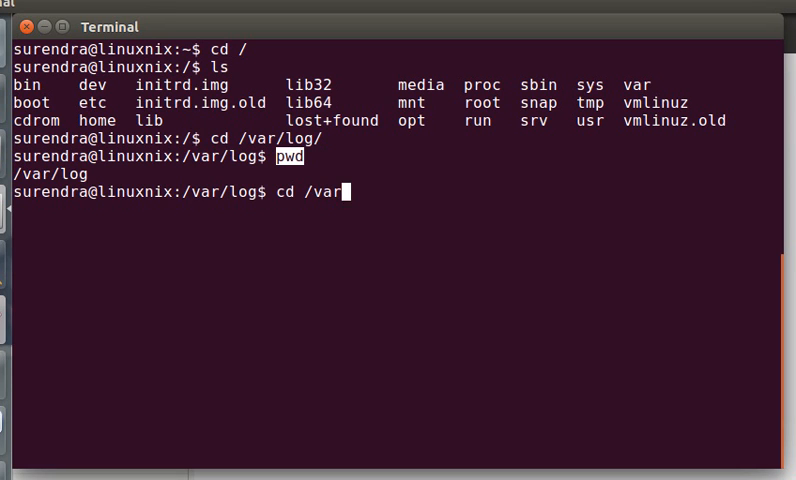
key(BackSpace)
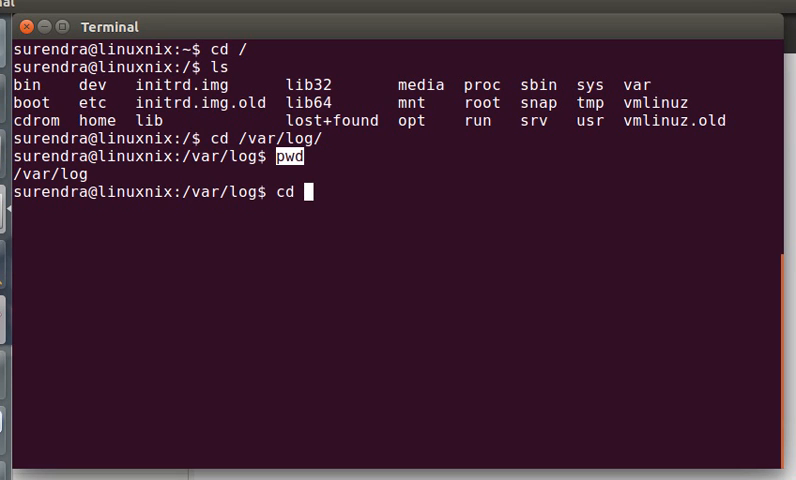
text(../)
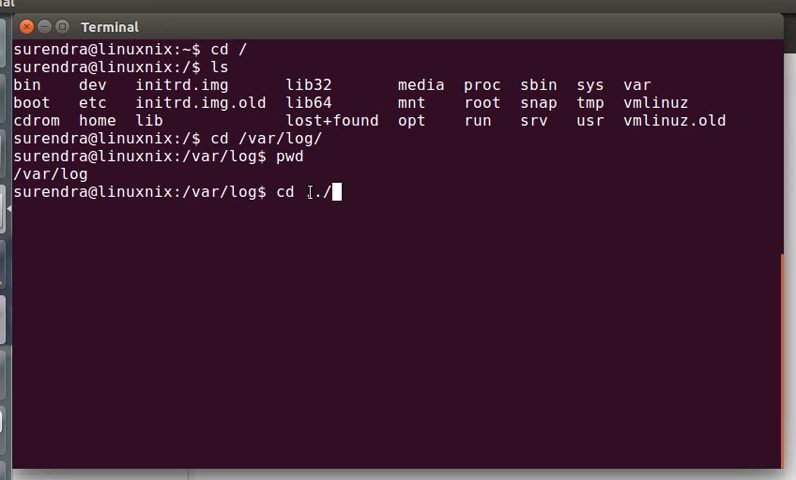
key(Return)
text(pwd)
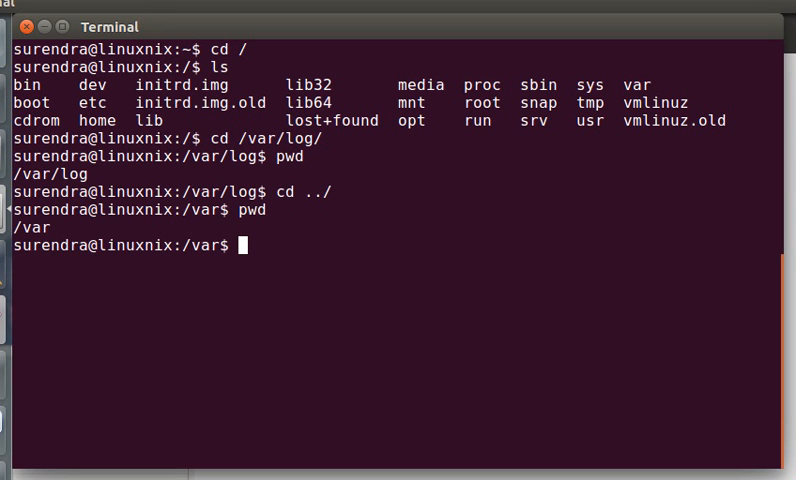
text(cd)
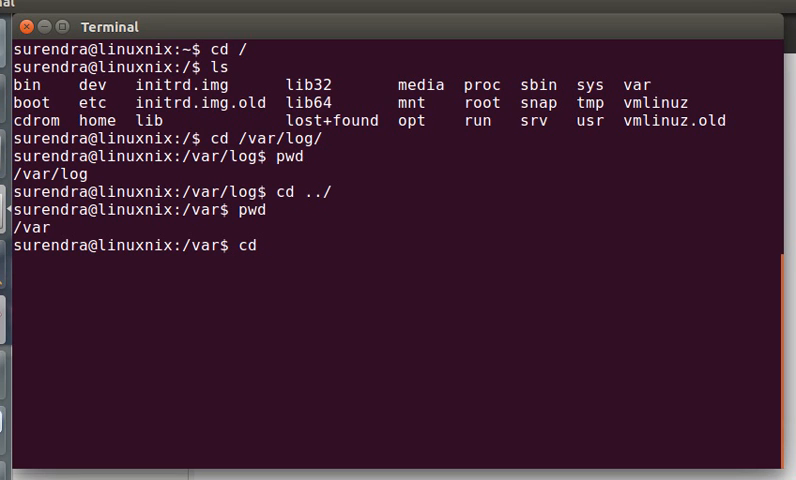
- Replace the absolute path with the relative cd lib, landing in /var/lib
text(/ev)
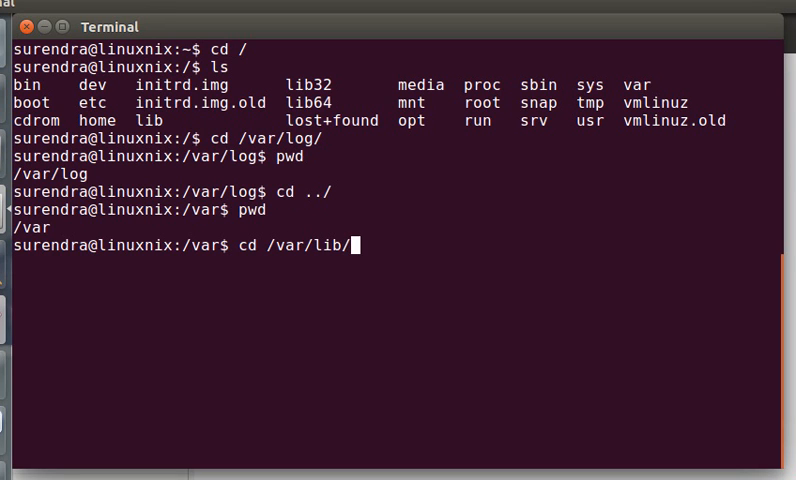
key(ctrl+u)
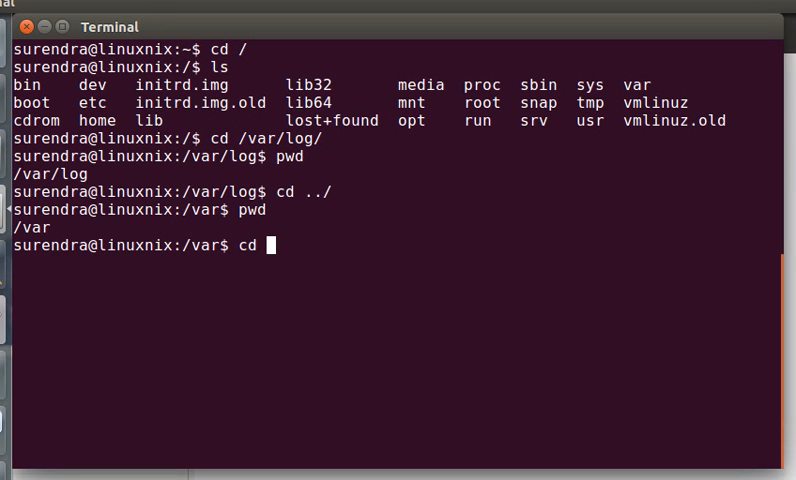
text(lib)
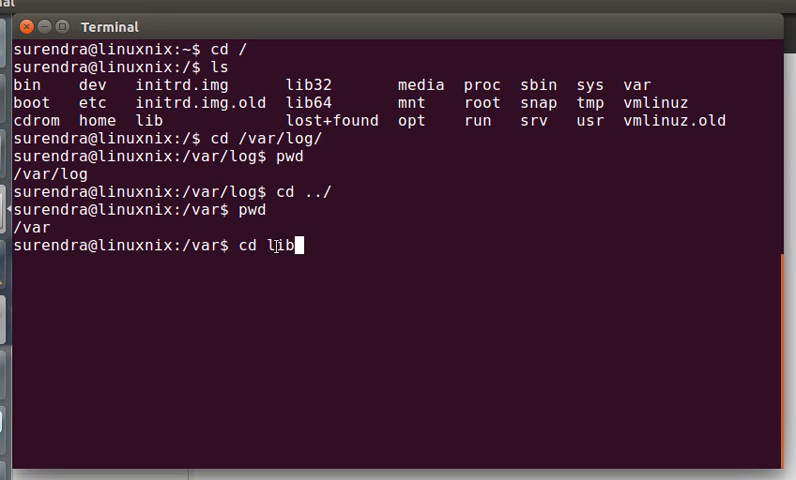
double_click(284, 246)
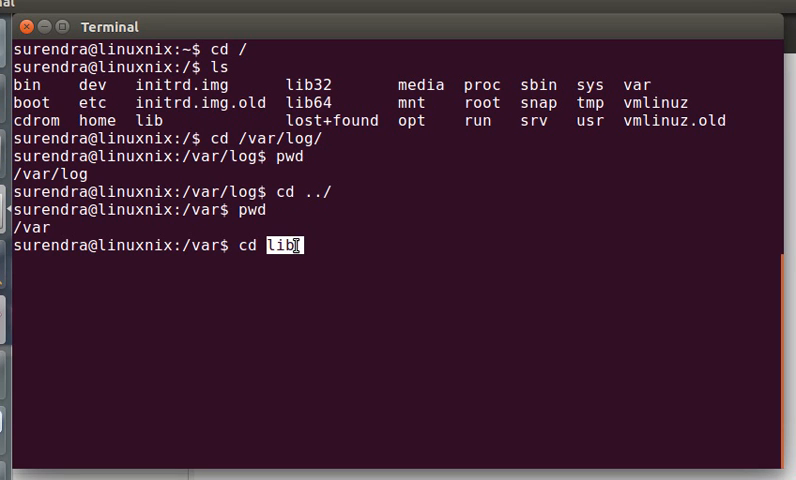
key(Return)
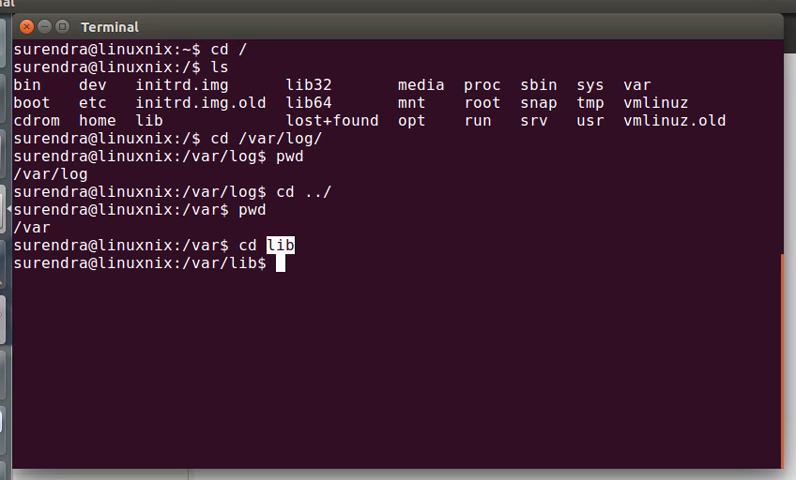